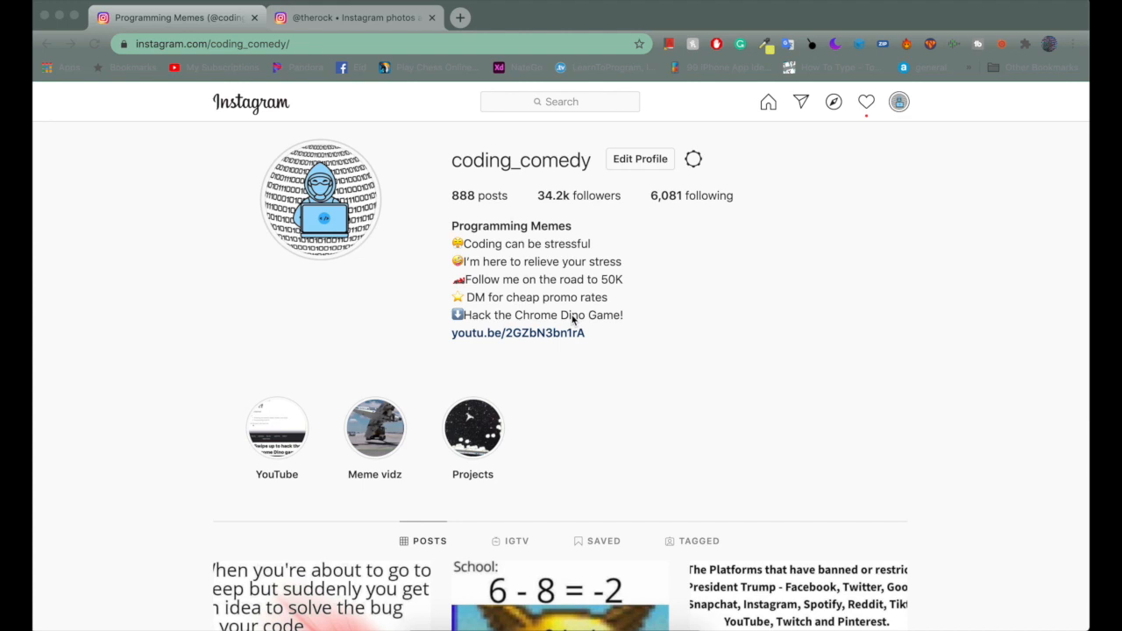
mouse_move(541, 218)
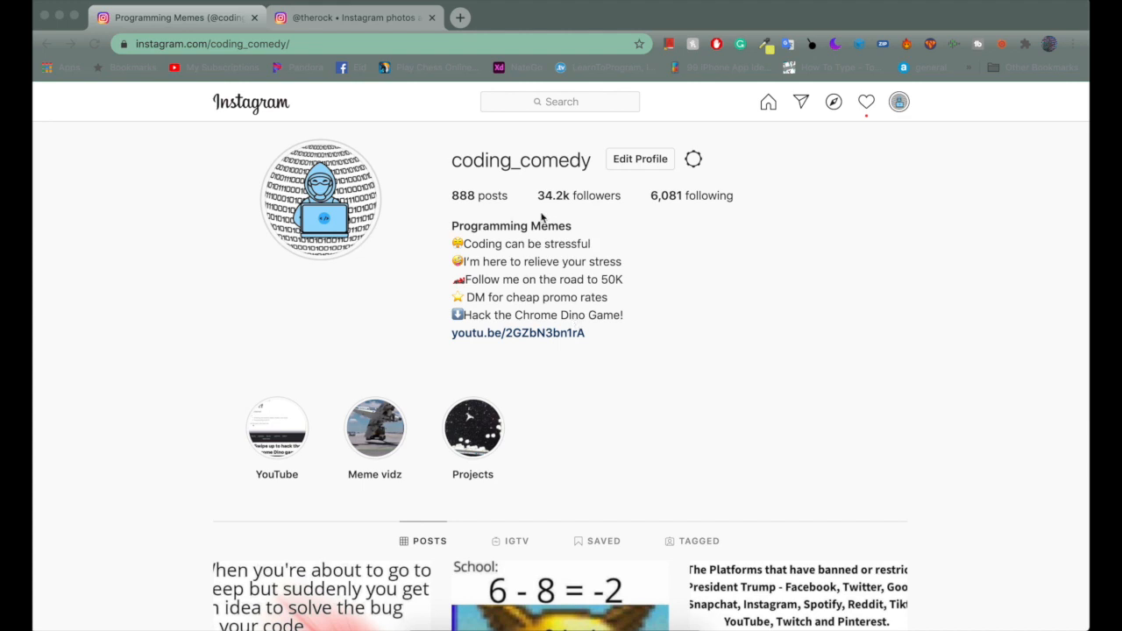
mouse_move(526, 175)
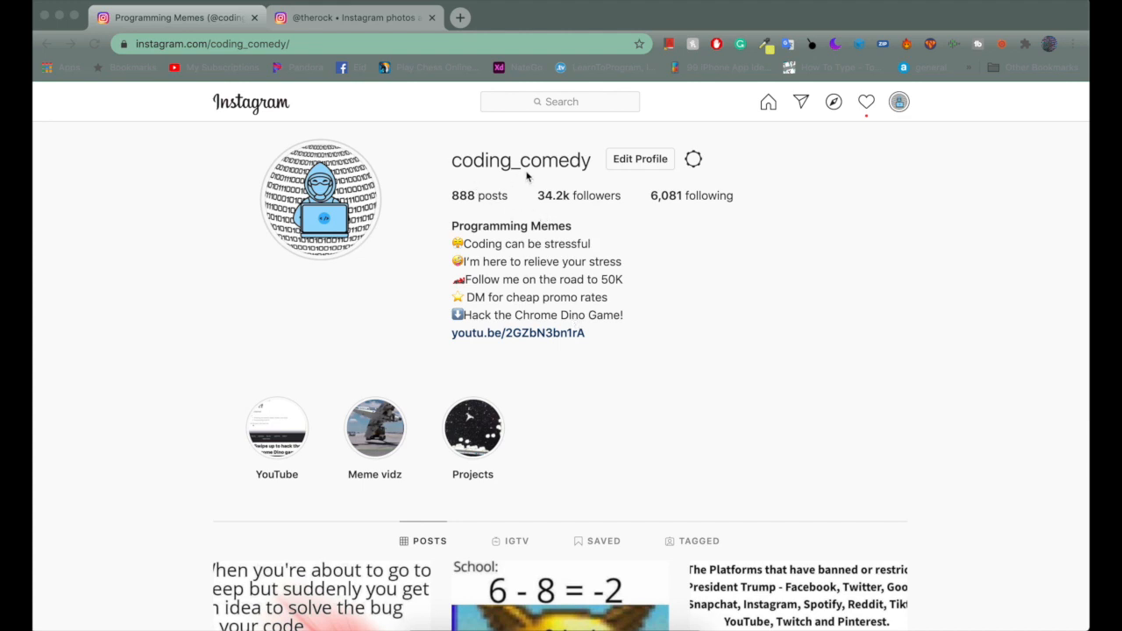
mouse_move(565, 173)
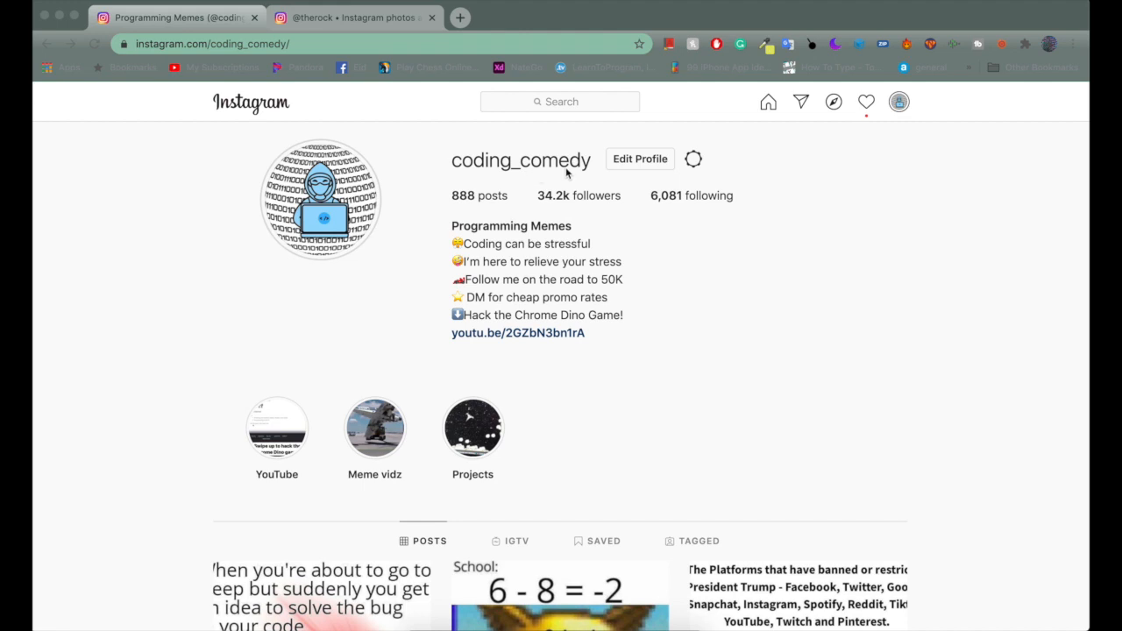
mouse_move(196, 28)
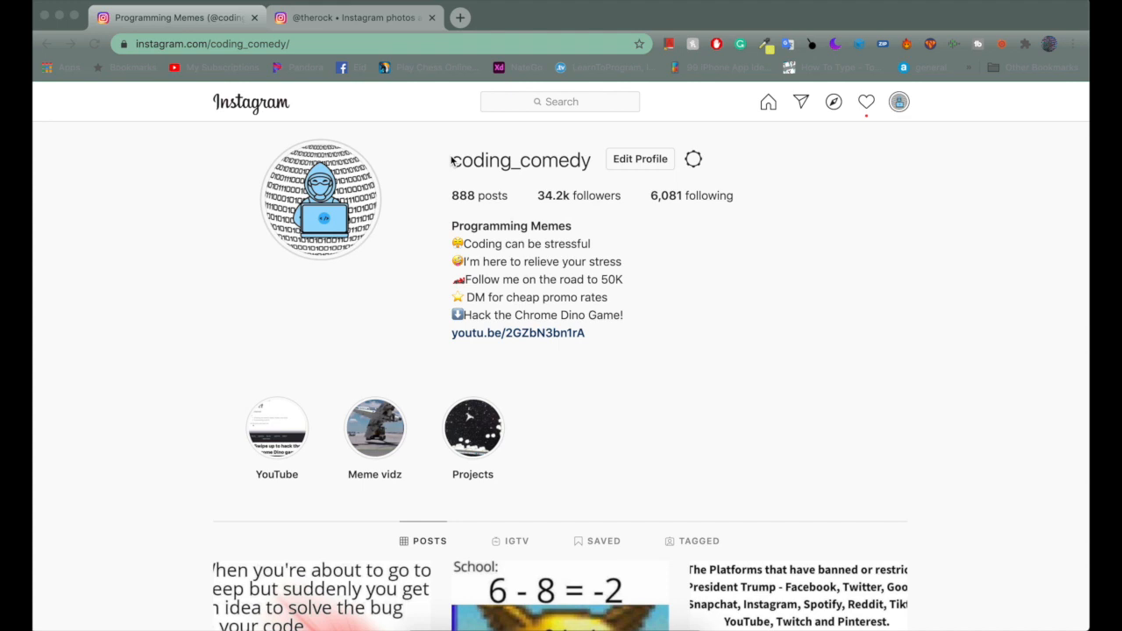
Copy the verified badge element's markup from therock's profile in DevTools
left_click(354, 18)
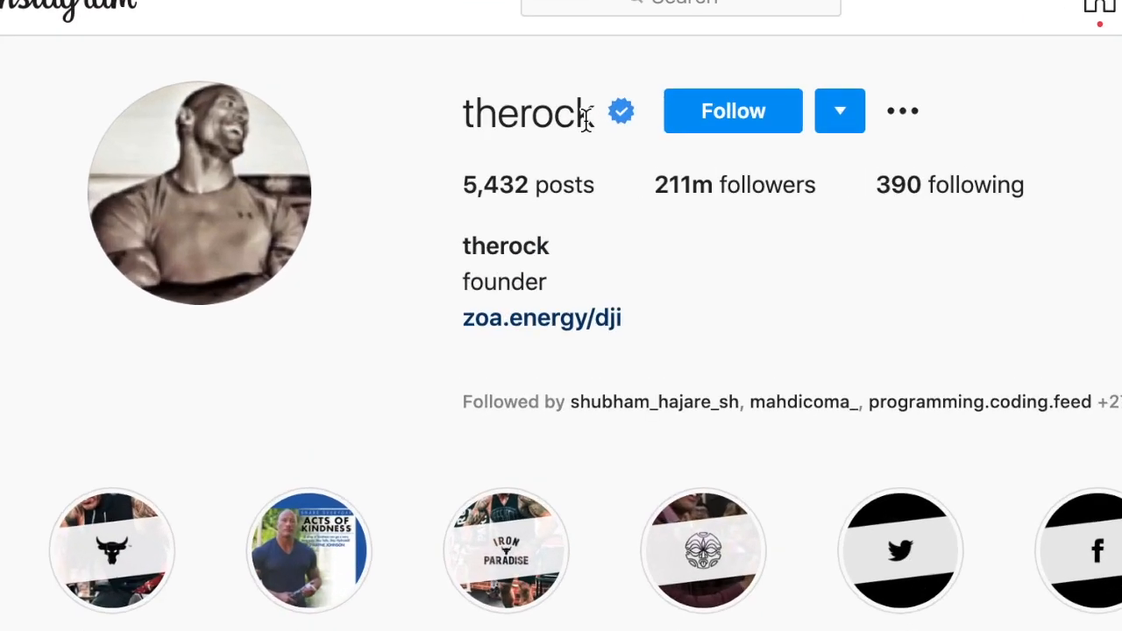
scroll("down", 3)
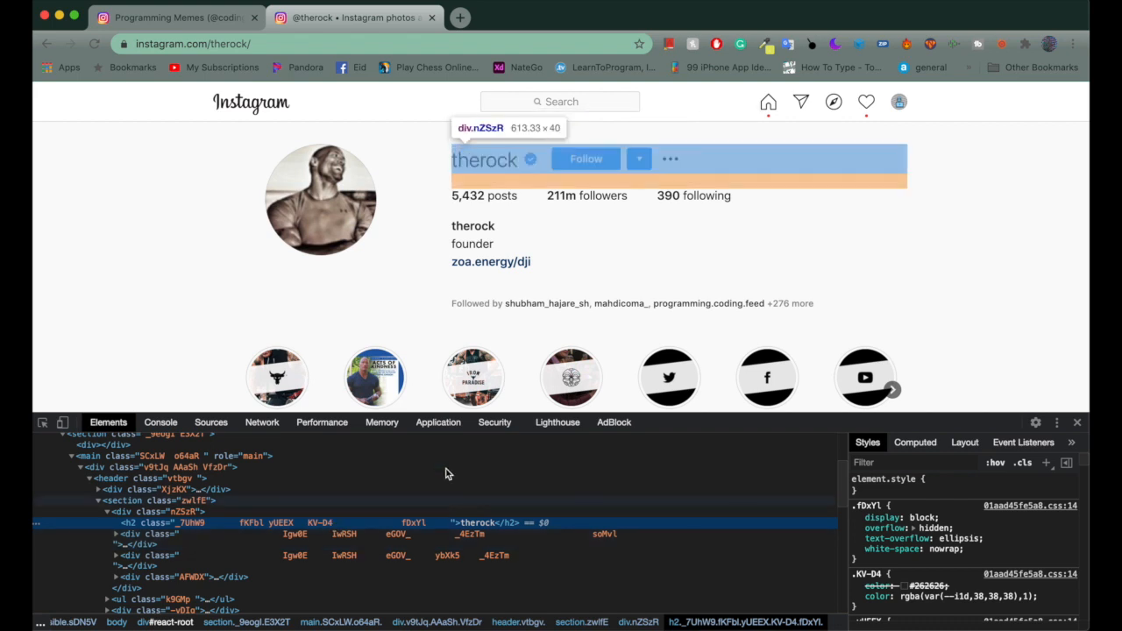
right_click(529, 161)
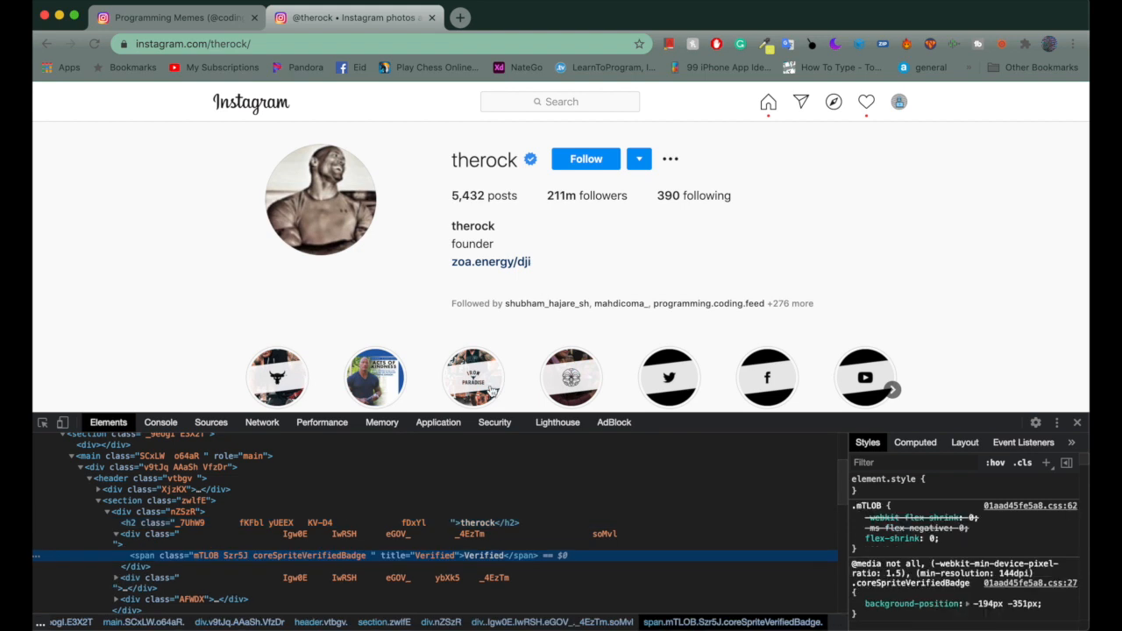
mouse_move(424, 564)
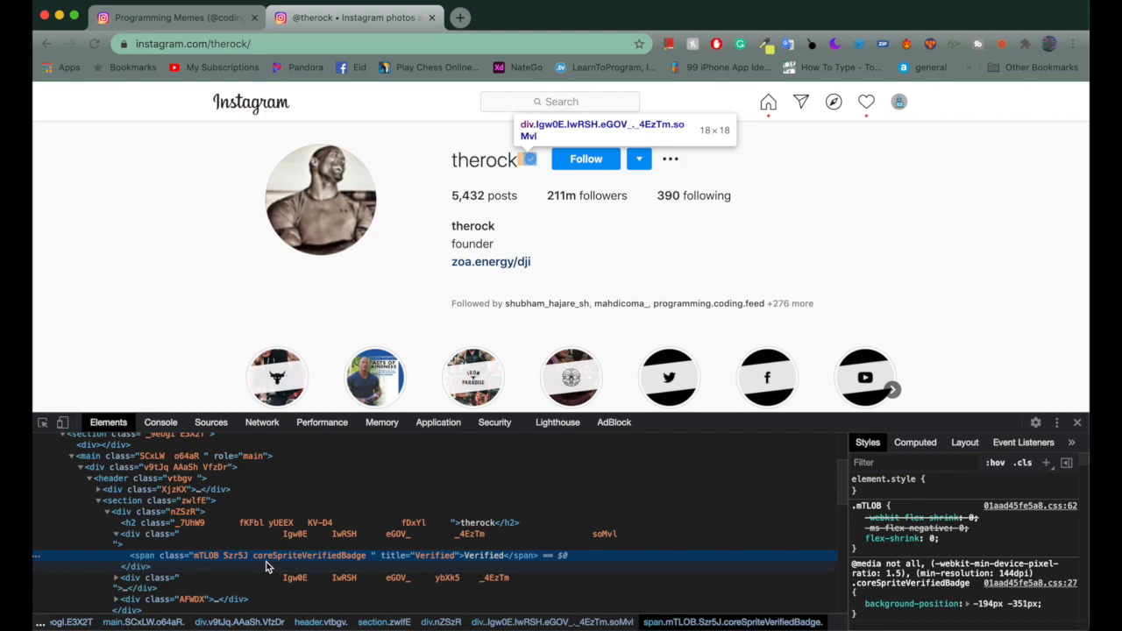
right_click(254, 554)
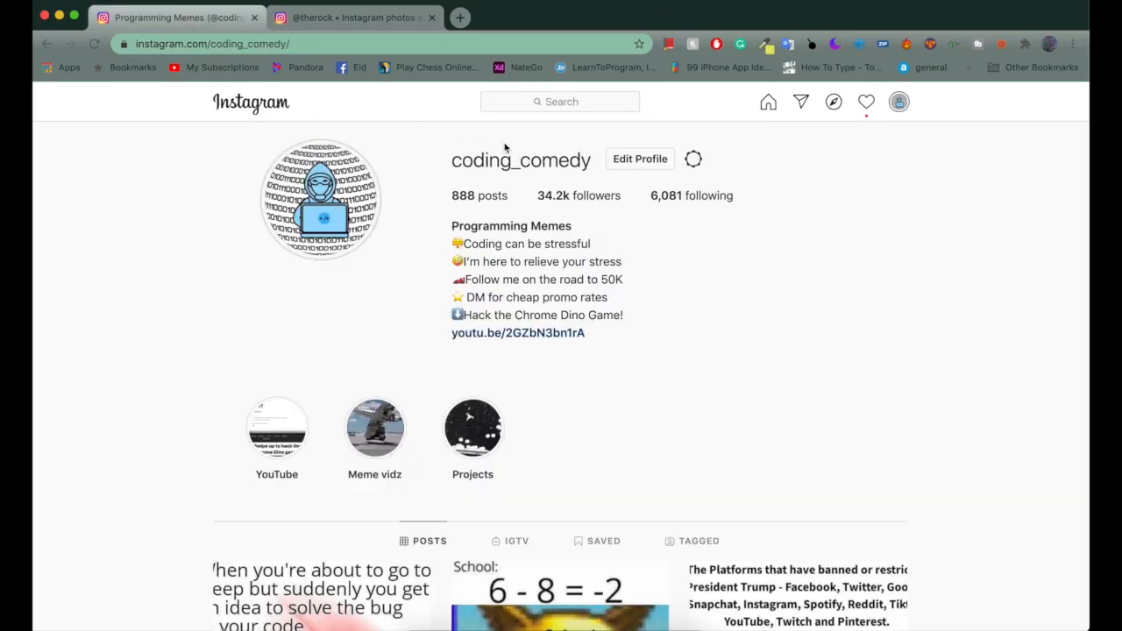
mouse_move(563, 165)
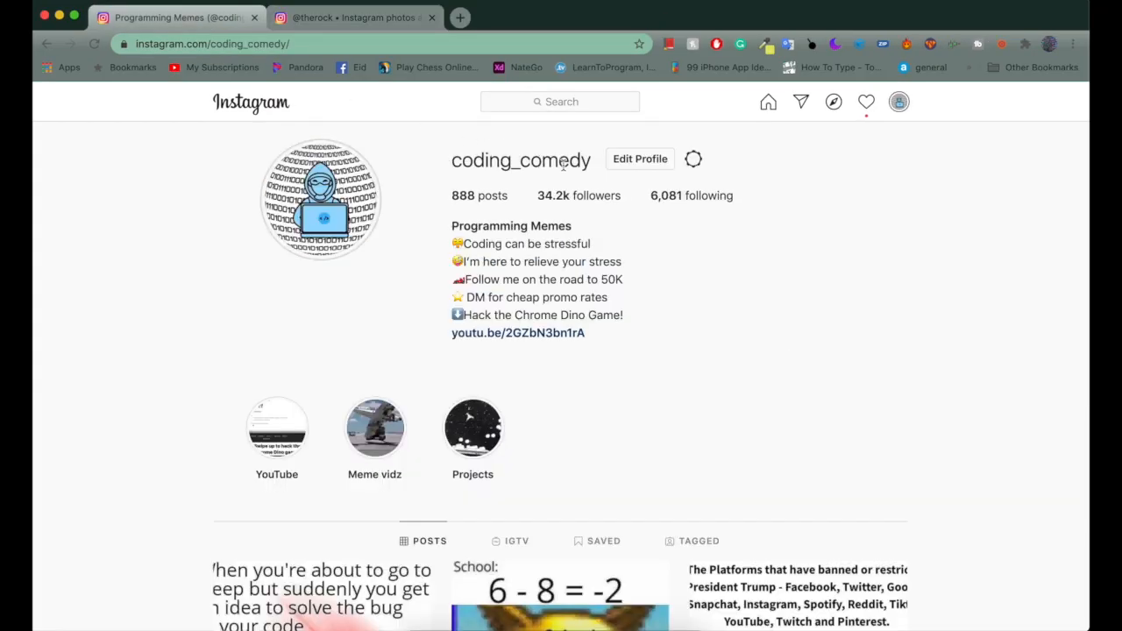
Paste the badge span after the coding_comedy username heading so the blue badge shows
right_click(521, 160)
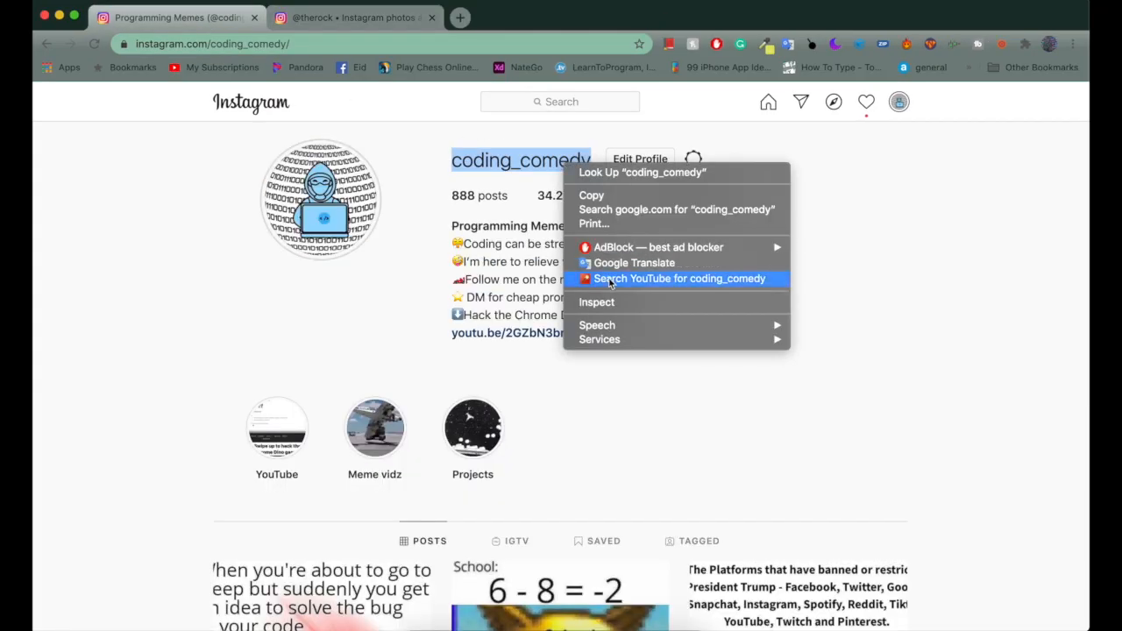
left_click(596, 301)
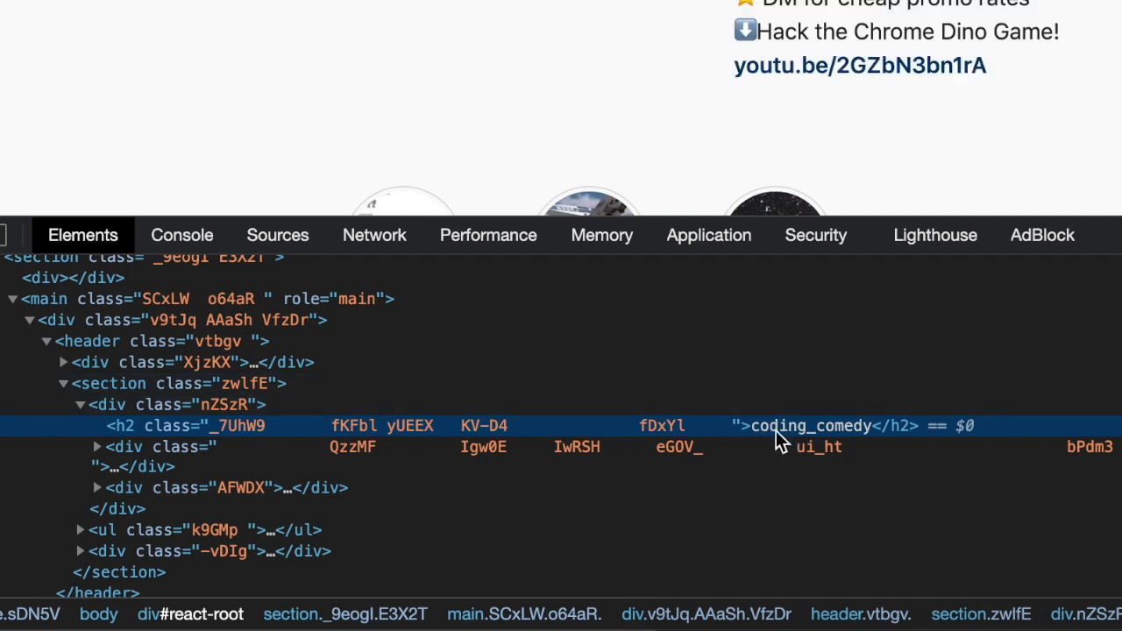
mouse_move(872, 442)
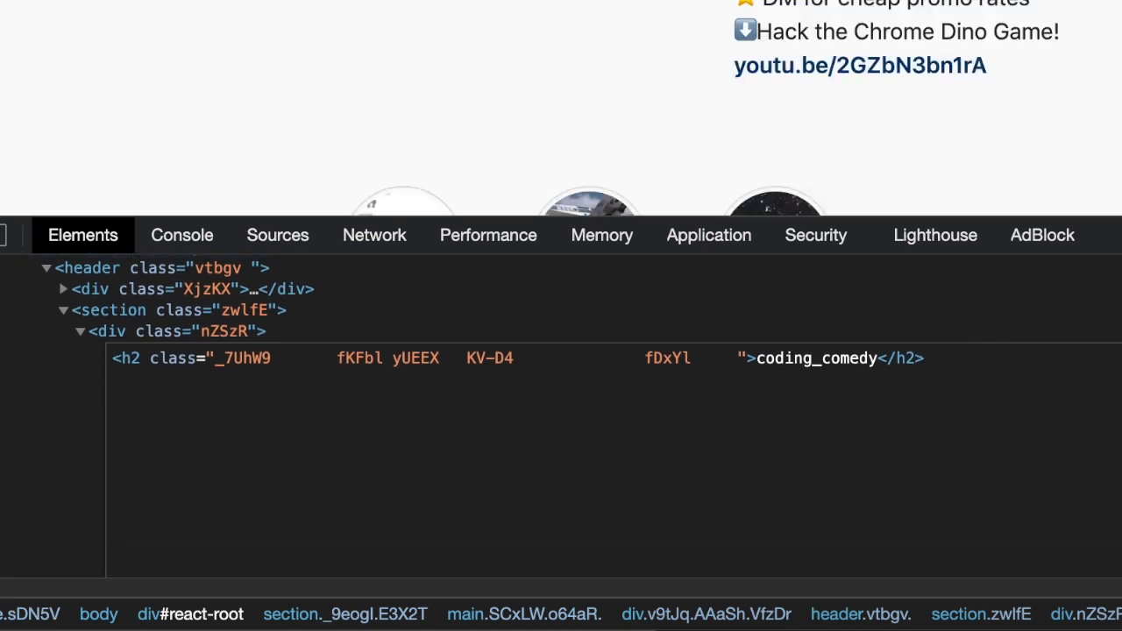
right_click(350, 395)
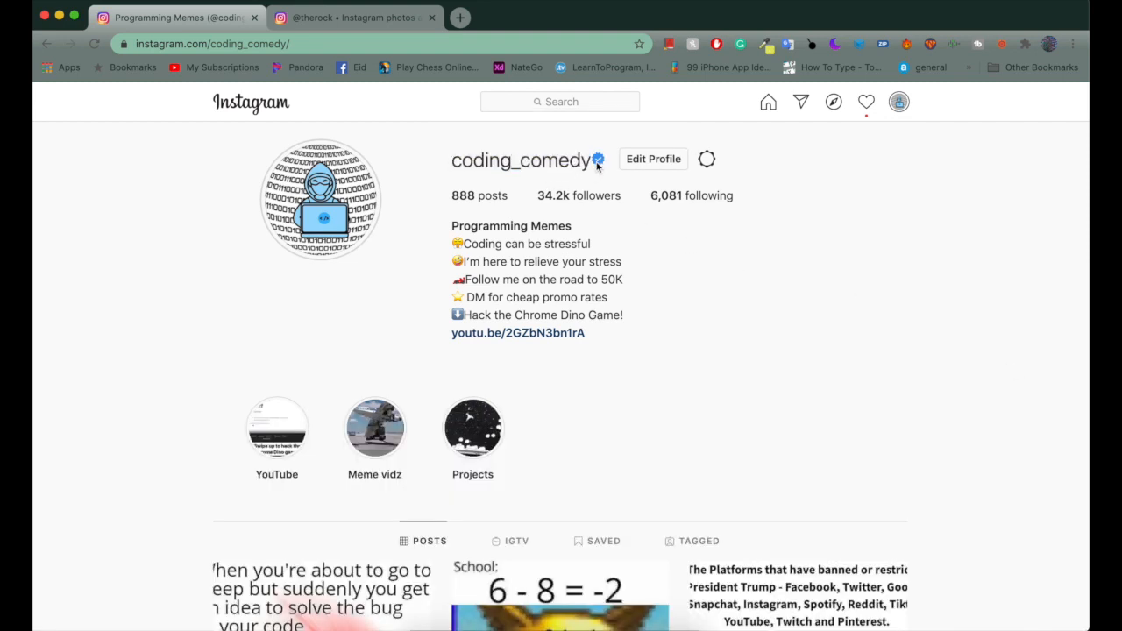
mouse_move(598, 160)
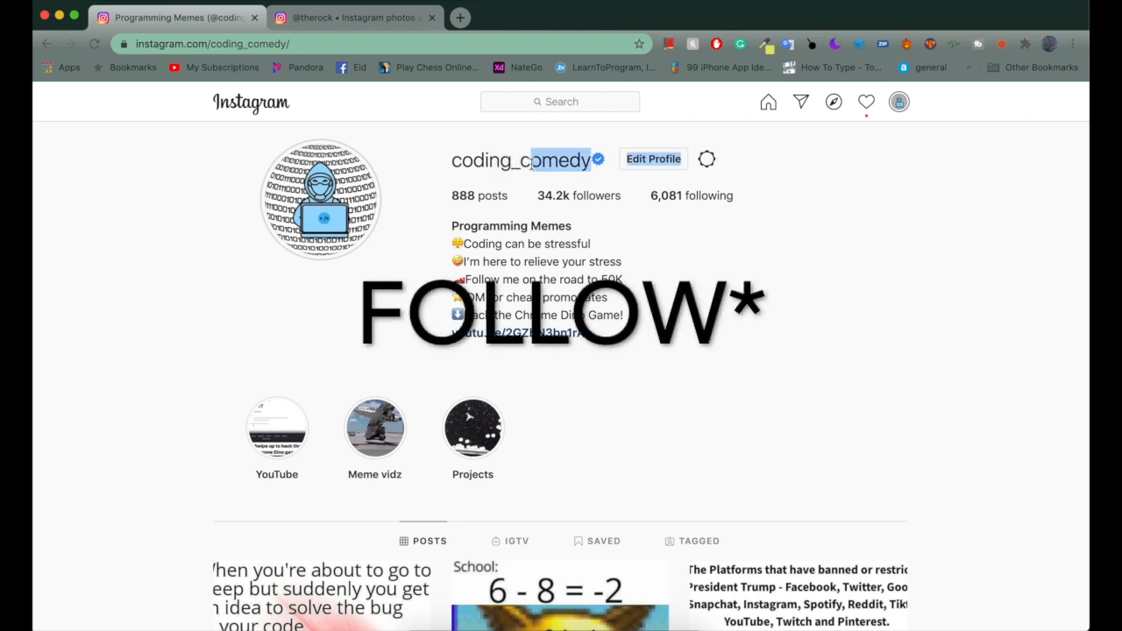
scroll("down", 3)
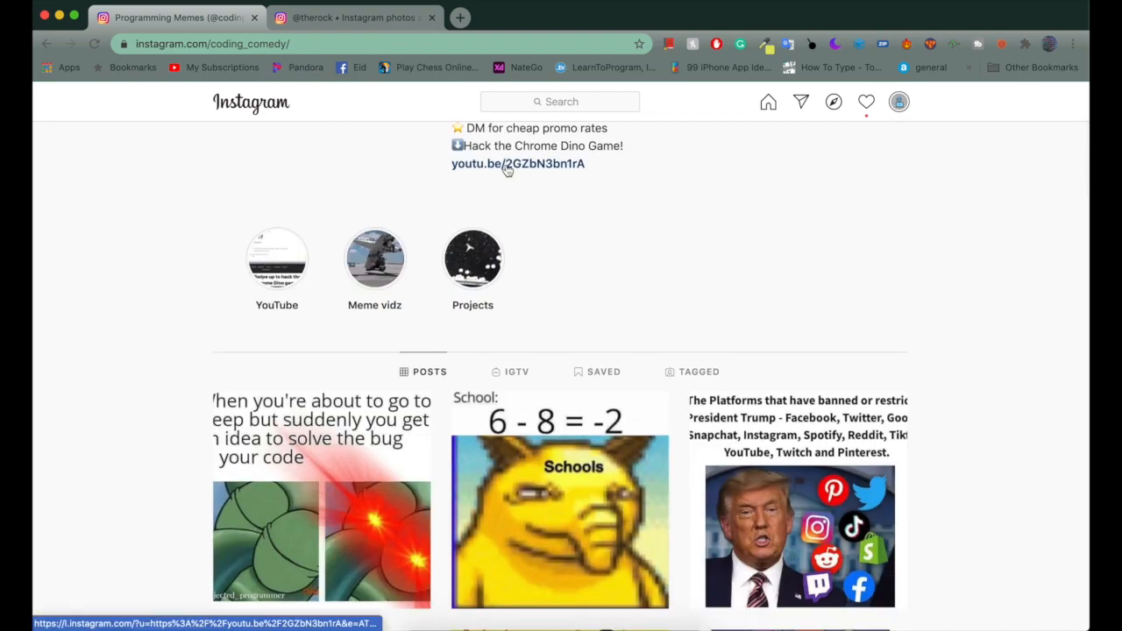
scroll("up", 3)
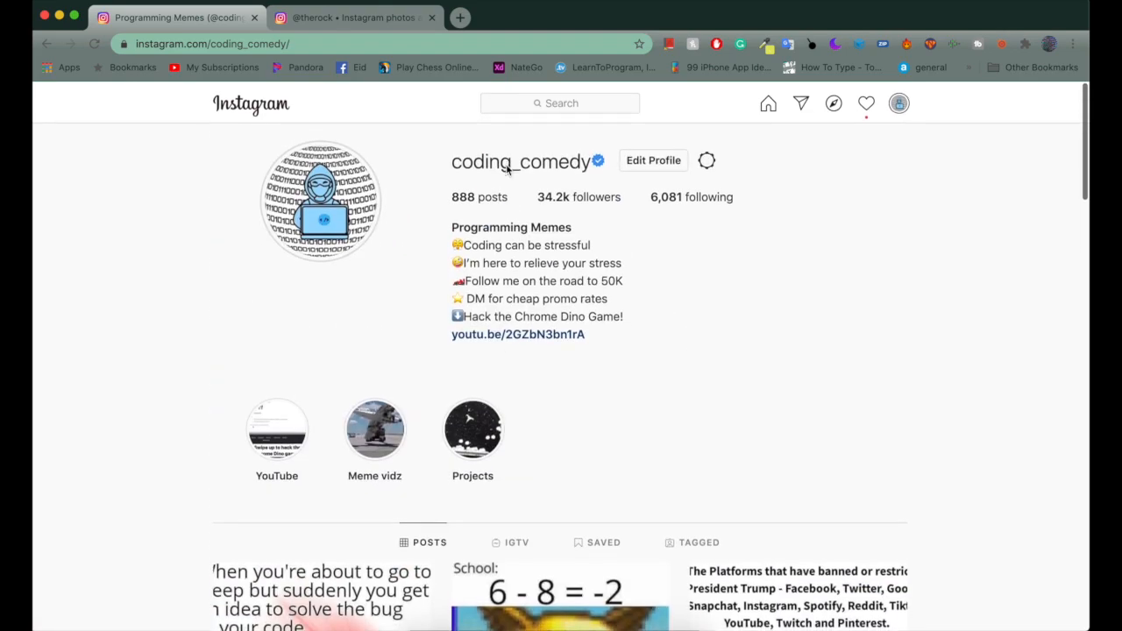
scroll("down", 3)
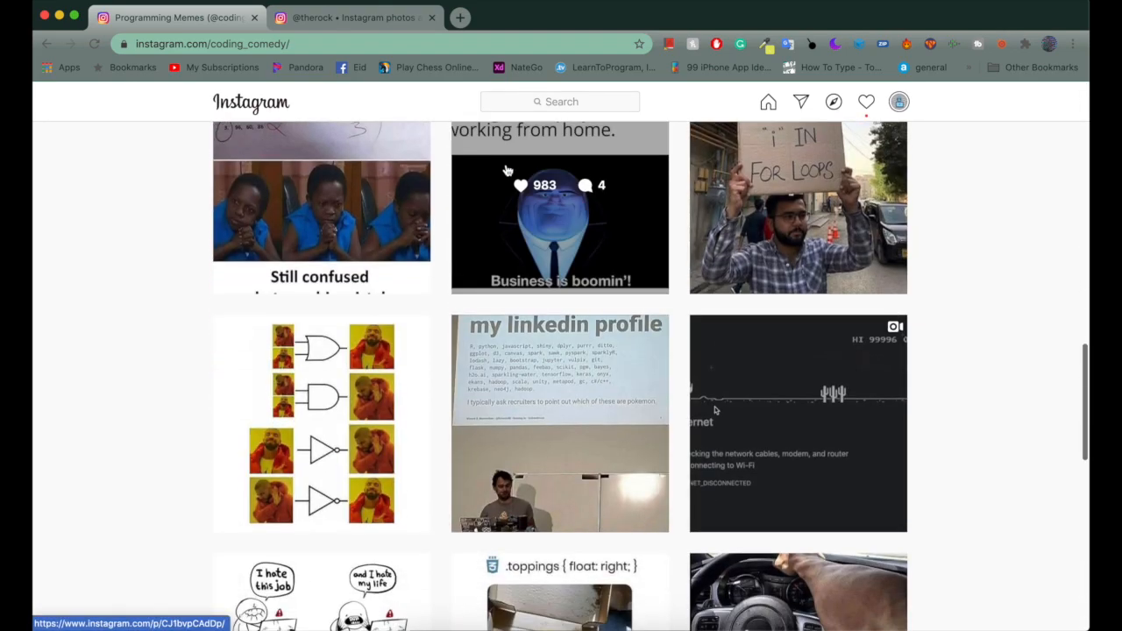